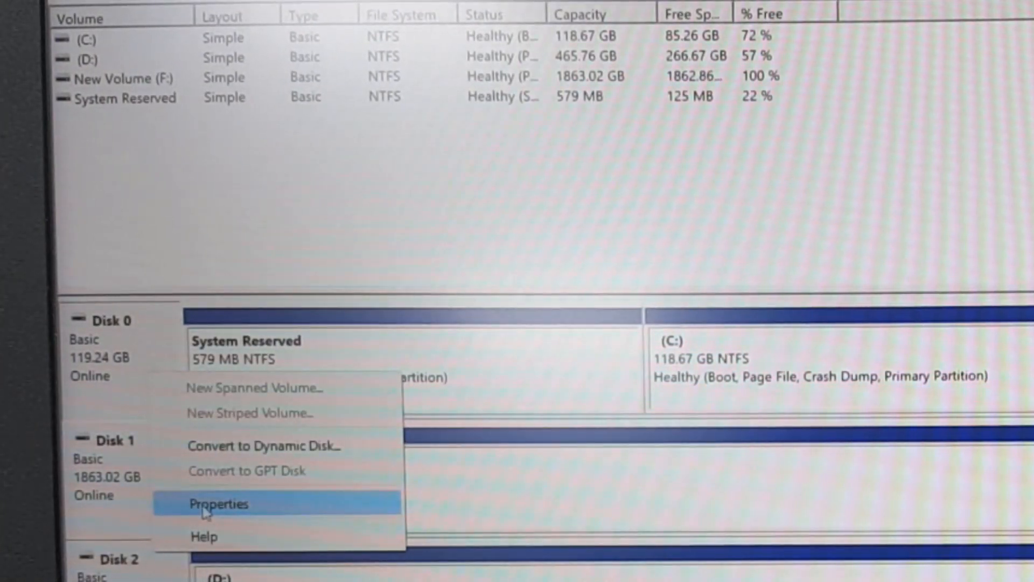
Step: Check Disk 0's properties show Master Boot Record partition style, then close them
{"action": "left_click", "coordinate": [219, 503]}
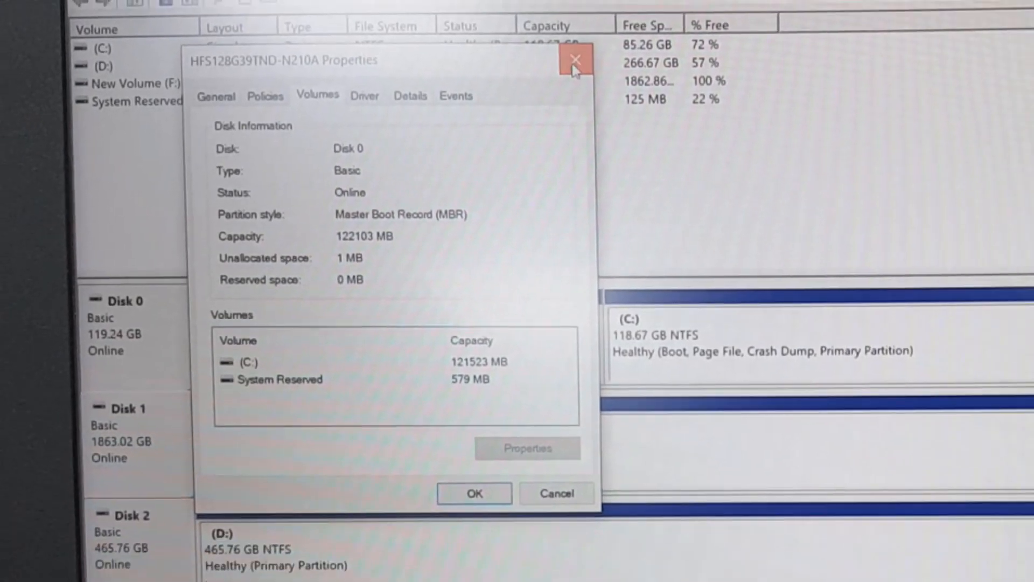
{"action": "left_click", "coordinate": [576, 59]}
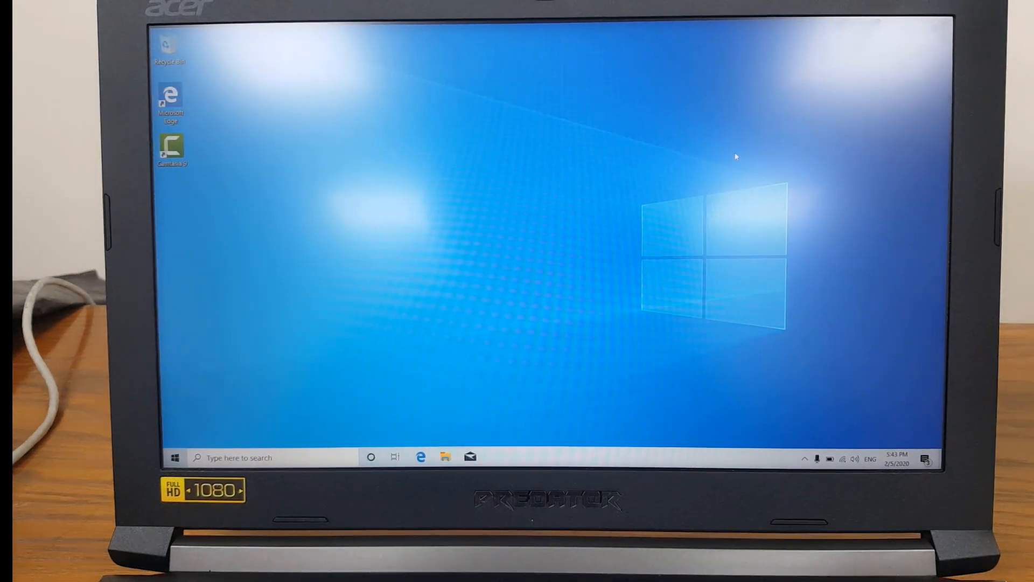
{"action": "mouse_move", "coordinate": [240, 429]}
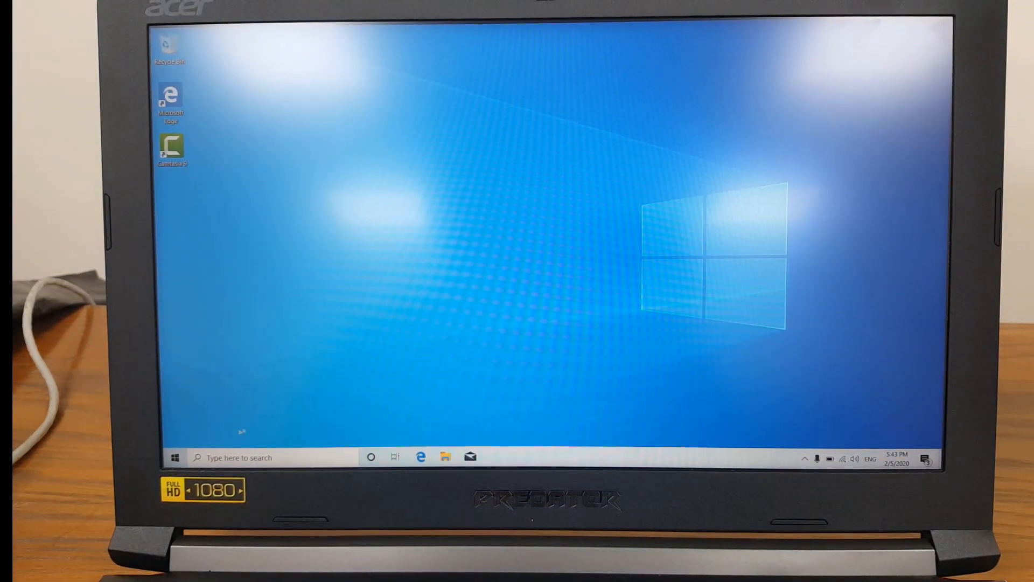
Step: Launch Windows PowerShell (Admin) from the Start button menu and approve the UAC prompt
{"action": "right_click", "coordinate": [172, 457]}
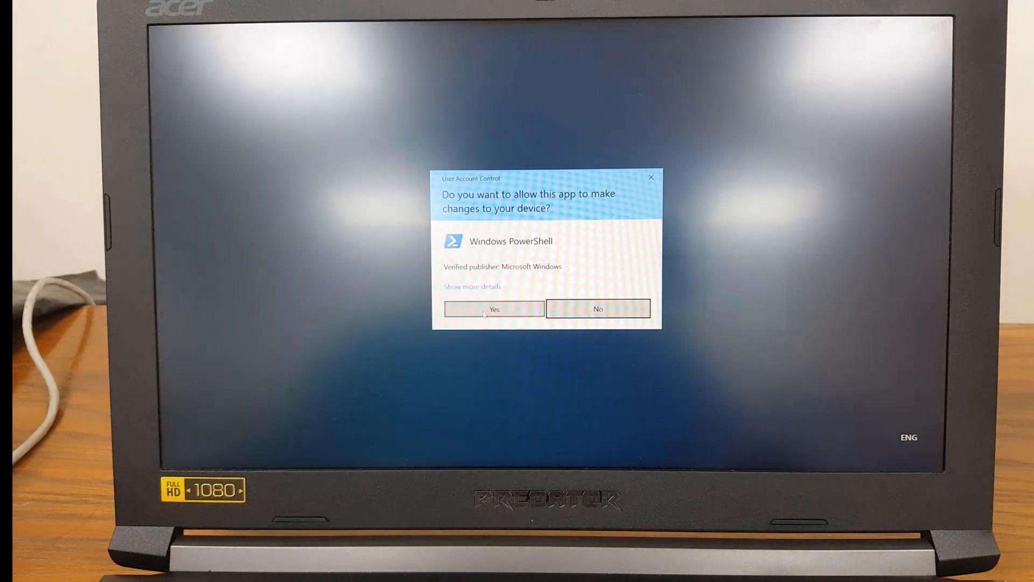
{"action": "left_click", "coordinate": [493, 309]}
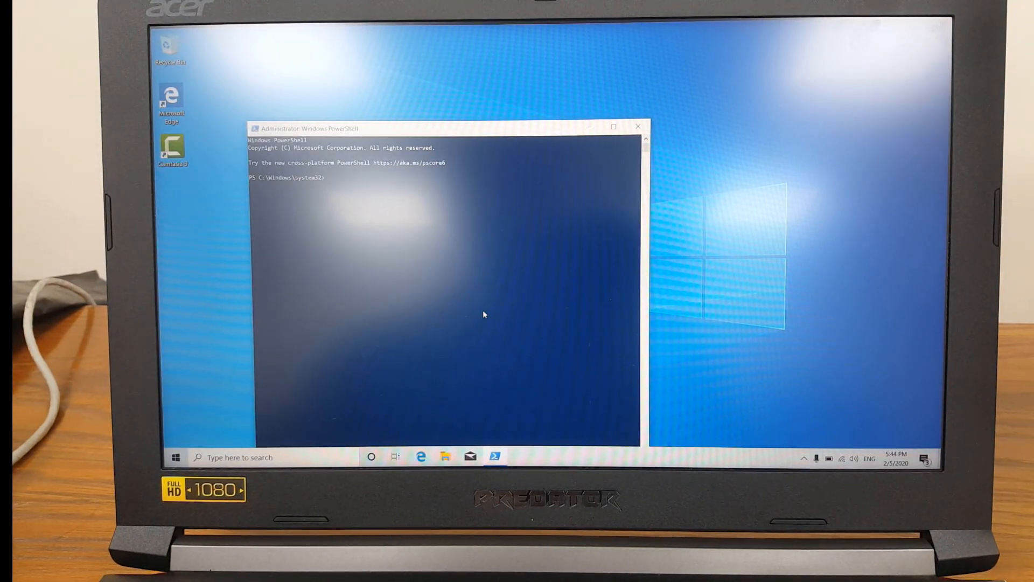
Step: Run .\MBR2GPT.EXE /validate on disk 0, which fails with the Windows PE error
{"action": "left_click", "coordinate": [614, 126]}
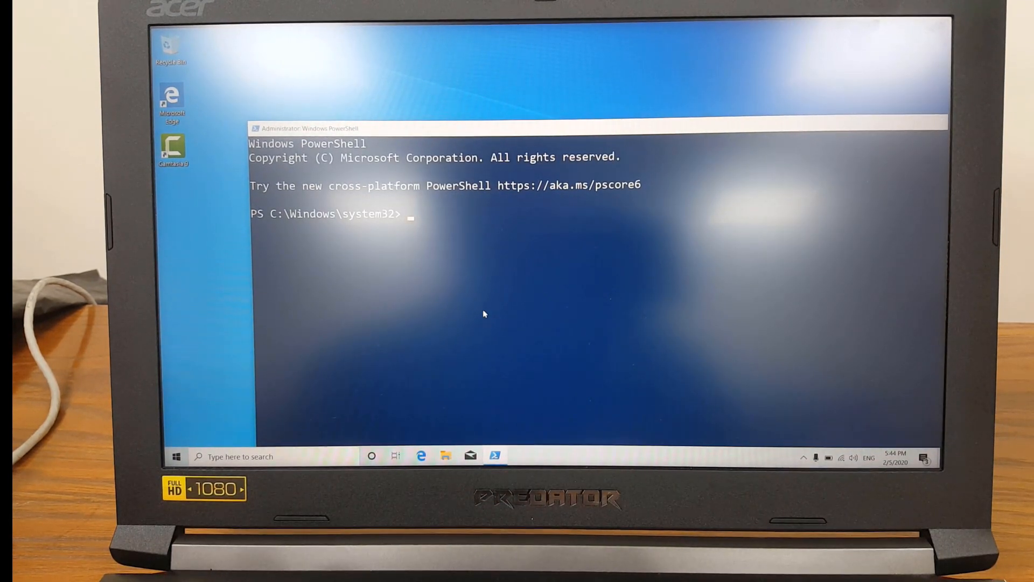
{"action": "type", "text": "mbr2"}
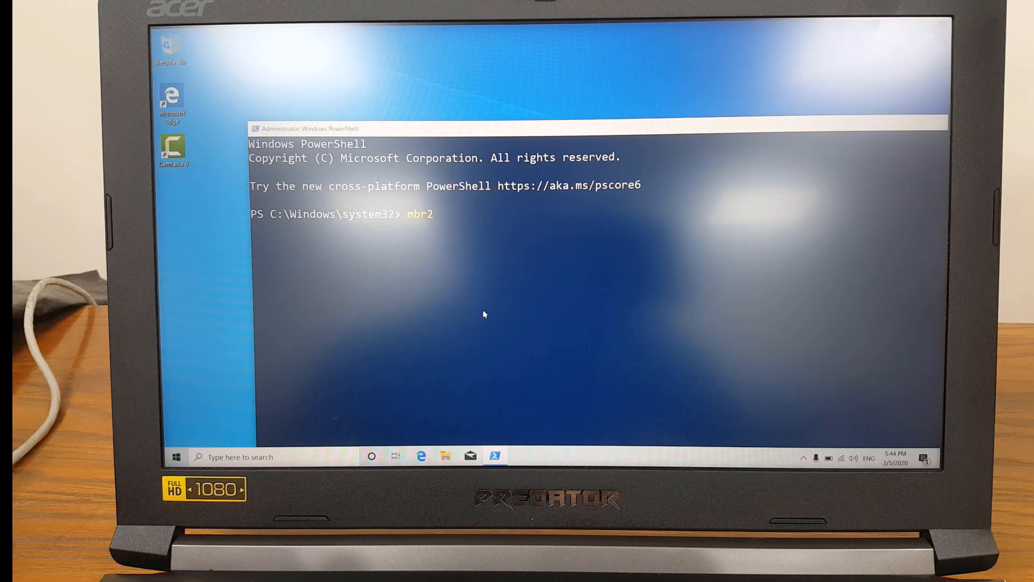
{"action": "type", "text": "gpt"}
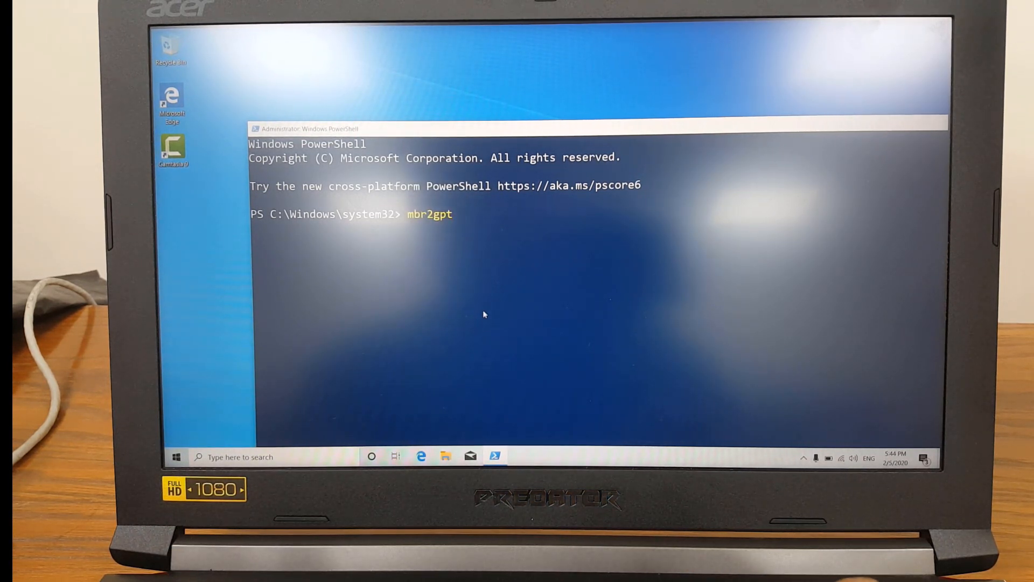
{"action": "type", "text": ".\\MBR2GPT.EXE /"}
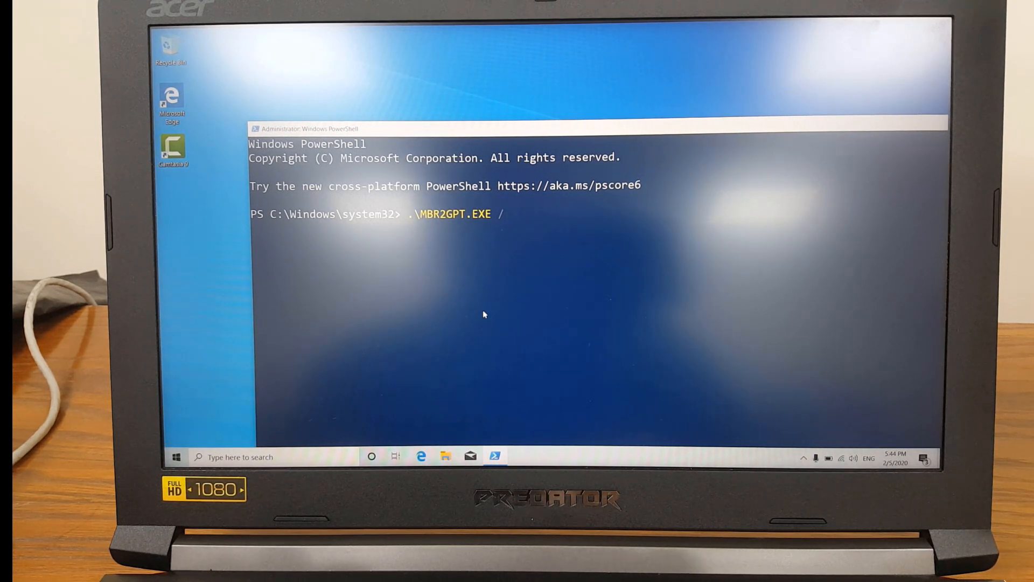
{"action": "type", "text": "co"}
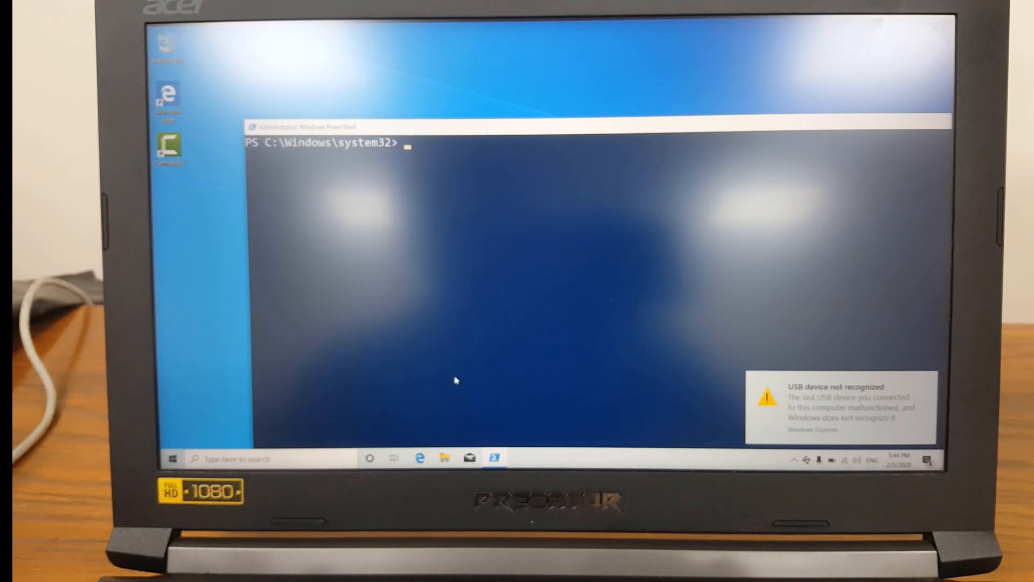
{"action": "type", "text": ".\\MBR2GPT.EXE cls"}
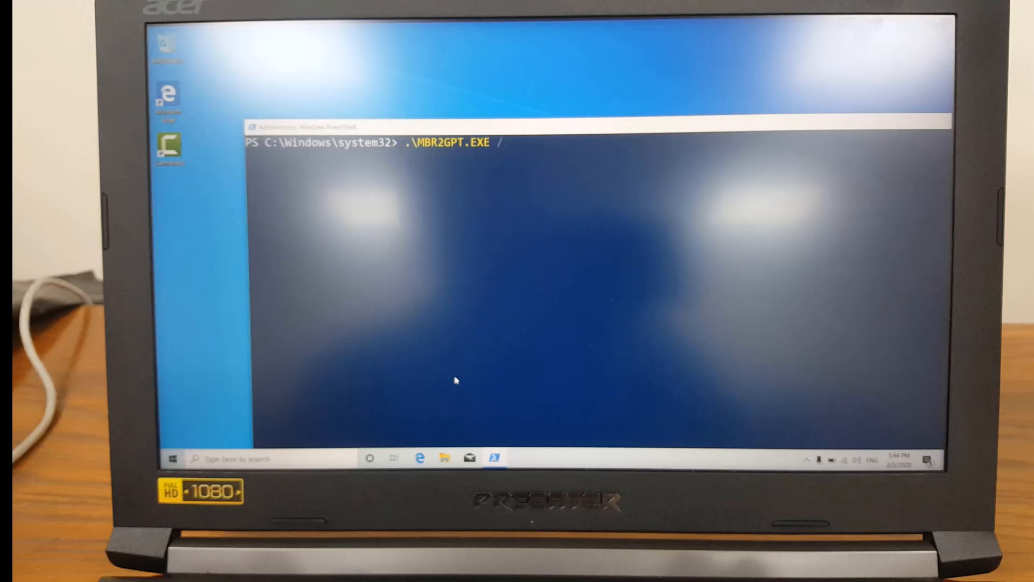
{"action": "type", "text": "validate"}
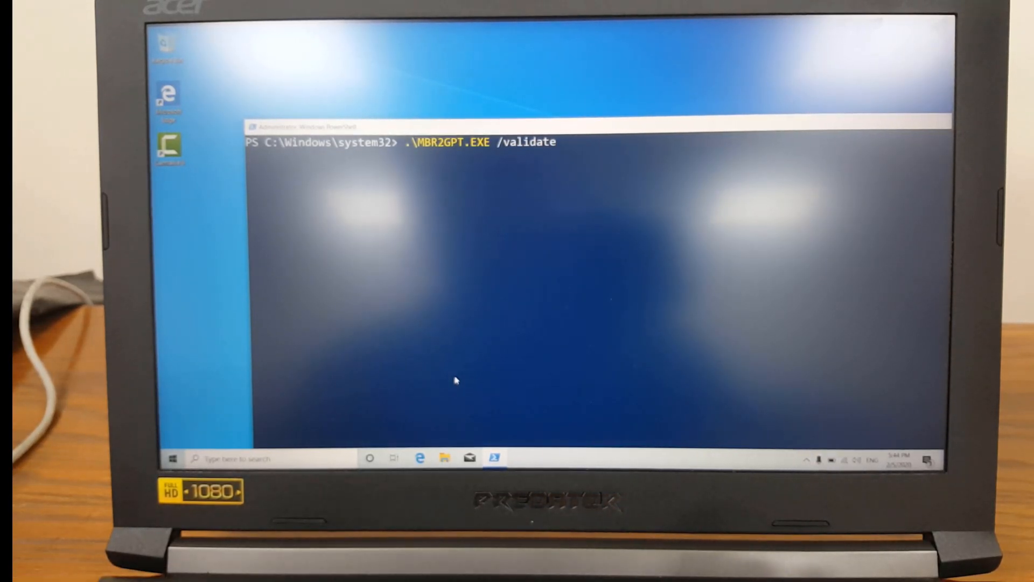
{"action": "key", "text": "Enter"}
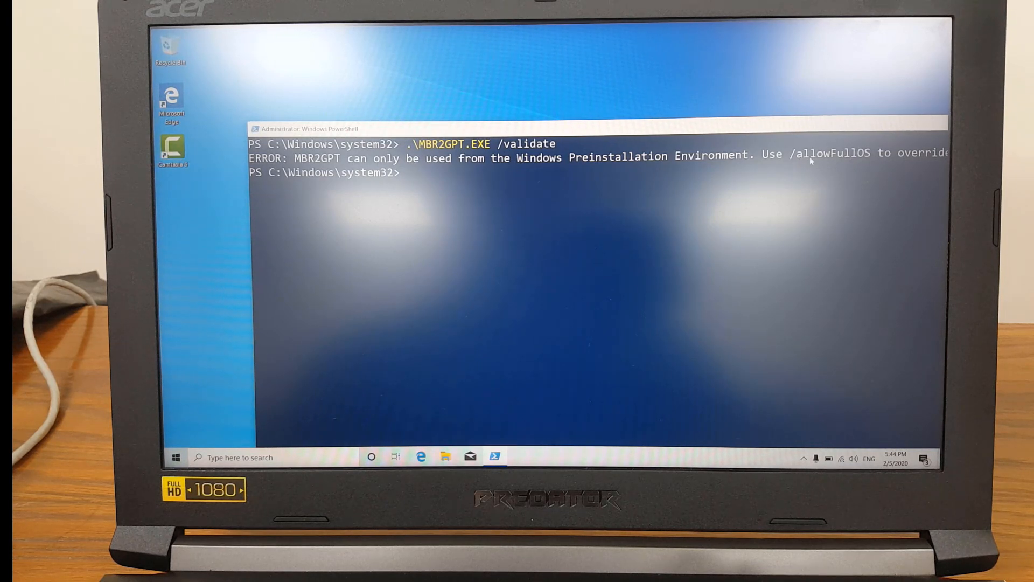
Step: Rerun .\MBR2GPT.EXE /validate with /allowfullos so validation succeeds in the full OS
{"action": "type", "text": ".\\MBR2GPT.EXE /validate"}
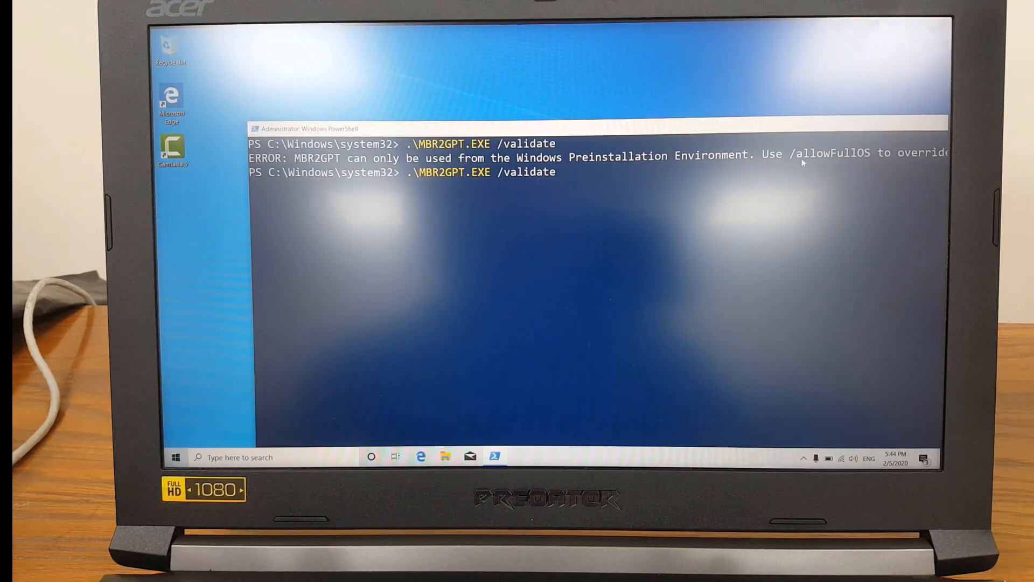
{"action": "type", "text": "/allowfullos"}
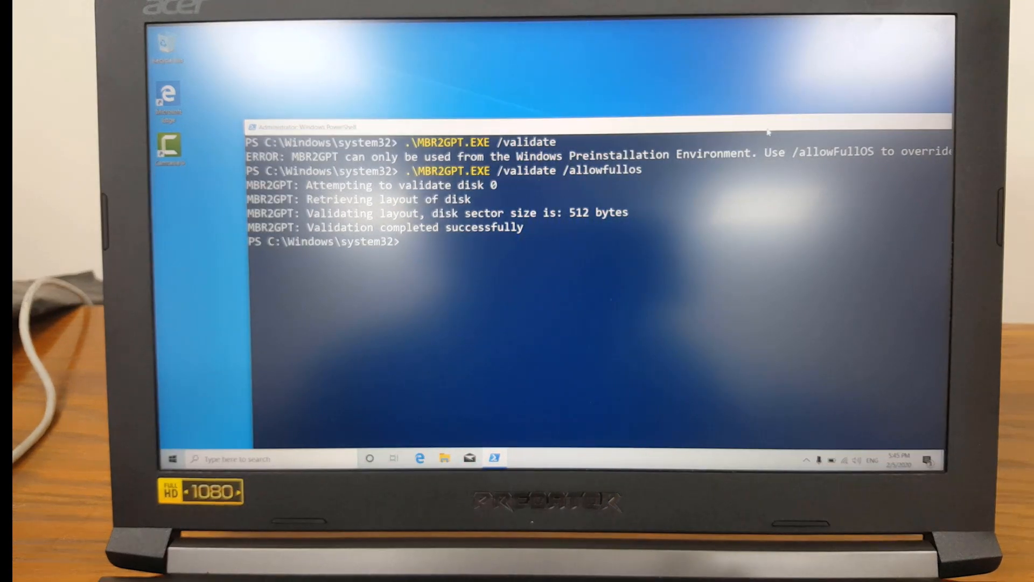
Step: Run .\MBR2GPT.EXE /convert /allowfullos to convert disk 0 from MBR to GPT
{"action": "type", "text": ".\\MBR2GPT.EXE /validate /allowfullos"}
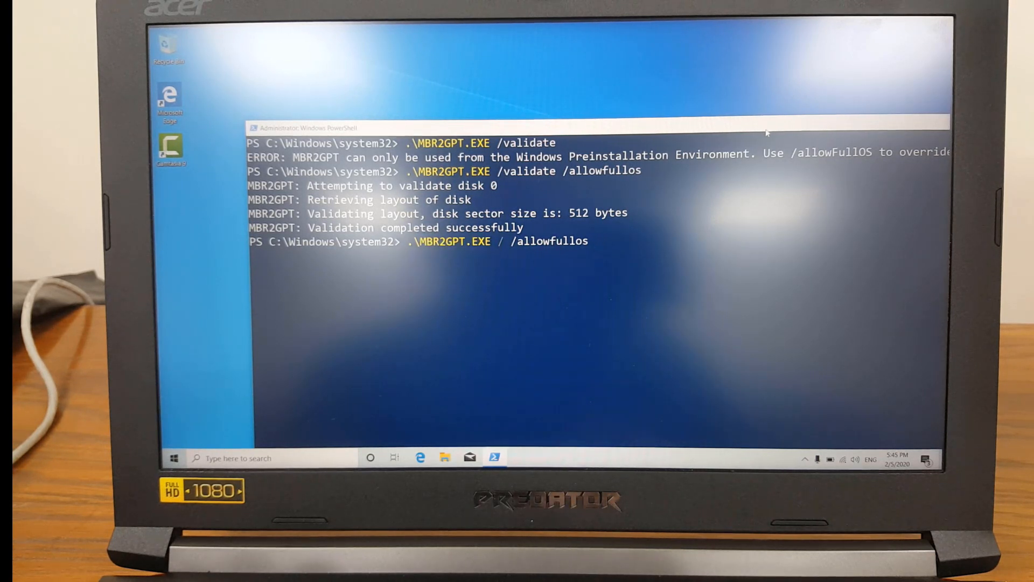
{"action": "type", "text": "con"}
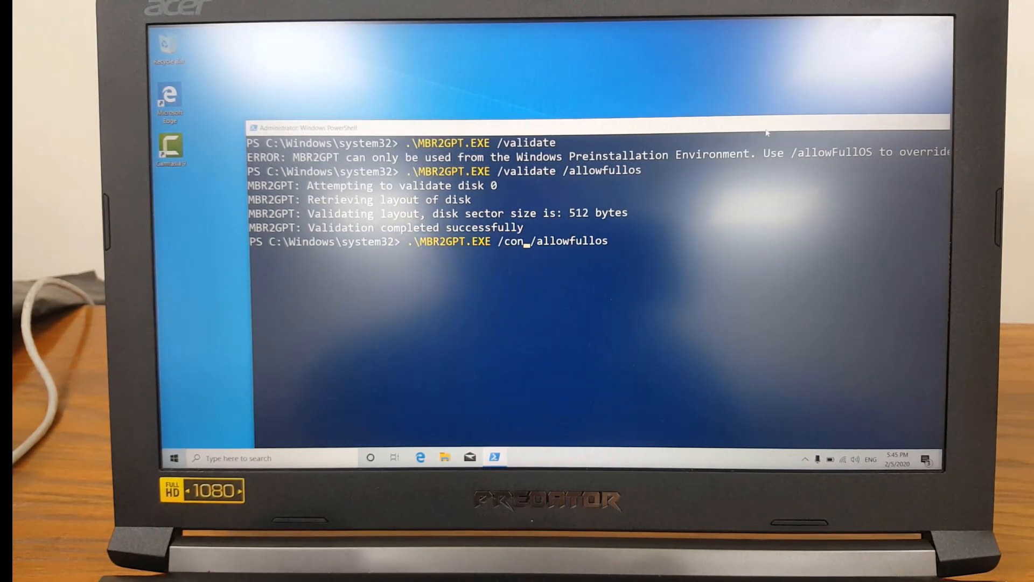
{"action": "type", "text": "vert"}
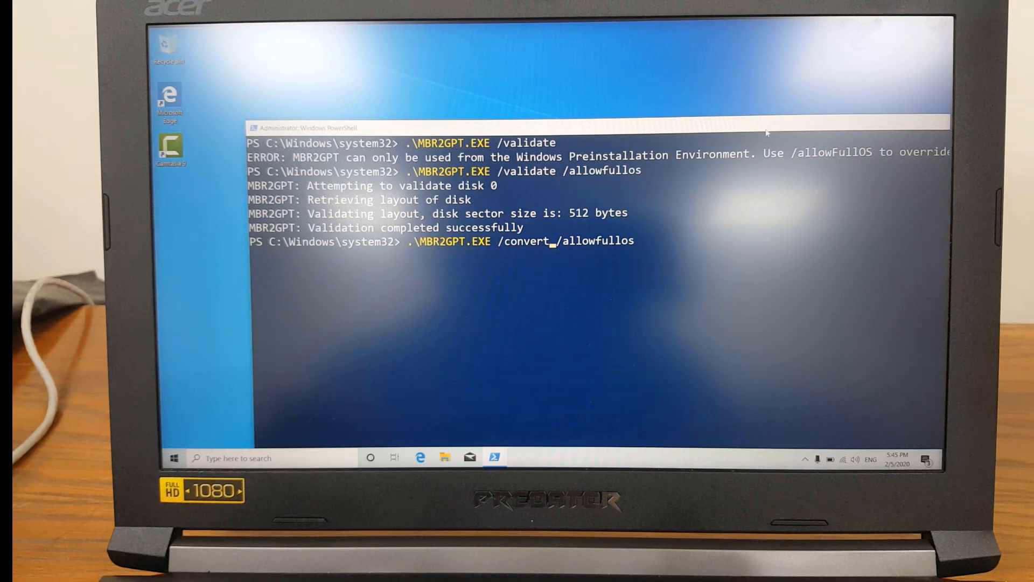
{"action": "key", "text": "Enter"}
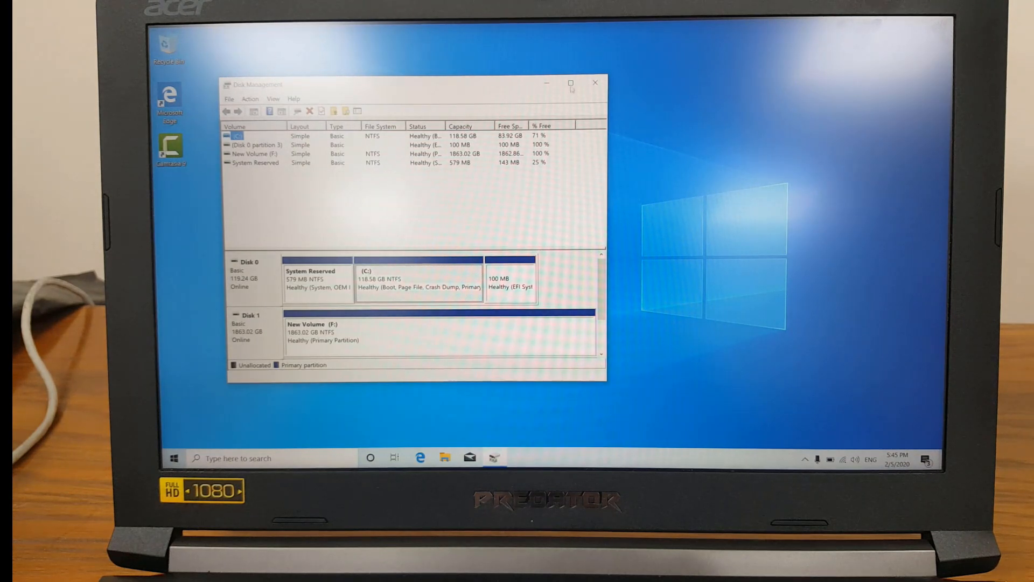
Step: Verify Disk 0's Volumes properties report GUID Partition Table, then close Disk Management
{"action": "left_click", "coordinate": [571, 83]}
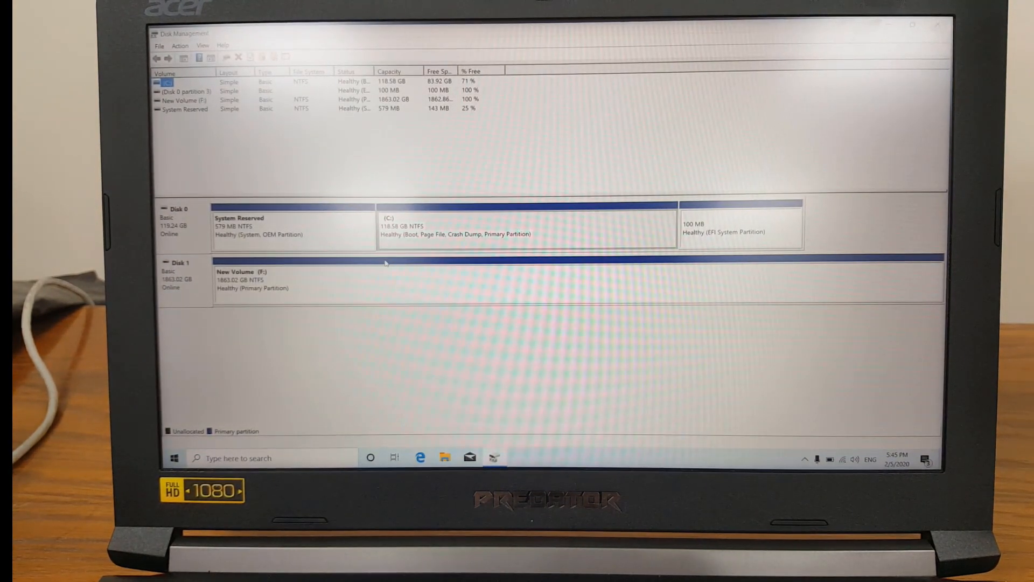
{"action": "right_click", "coordinate": [178, 263]}
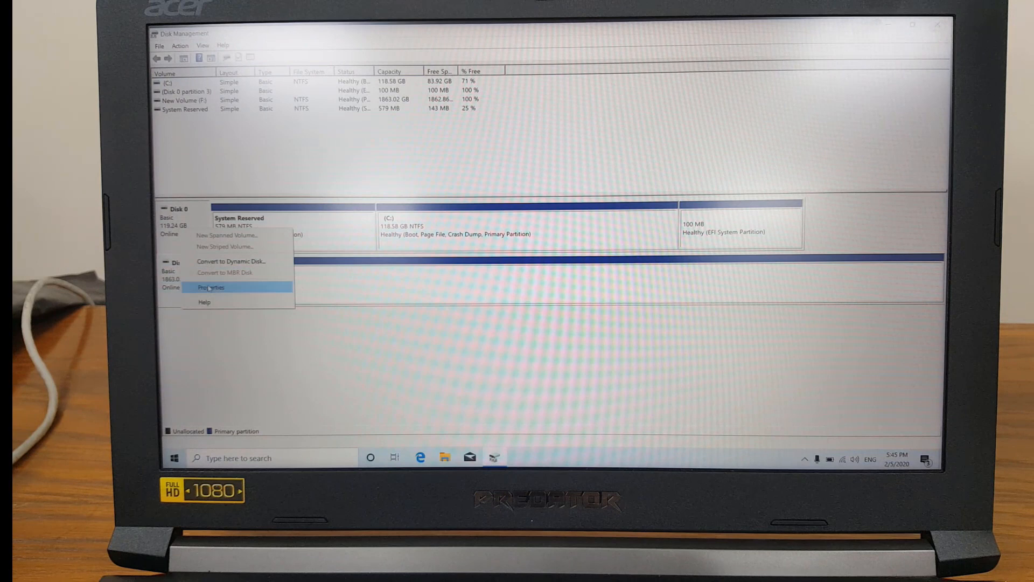
{"action": "left_click", "coordinate": [210, 287]}
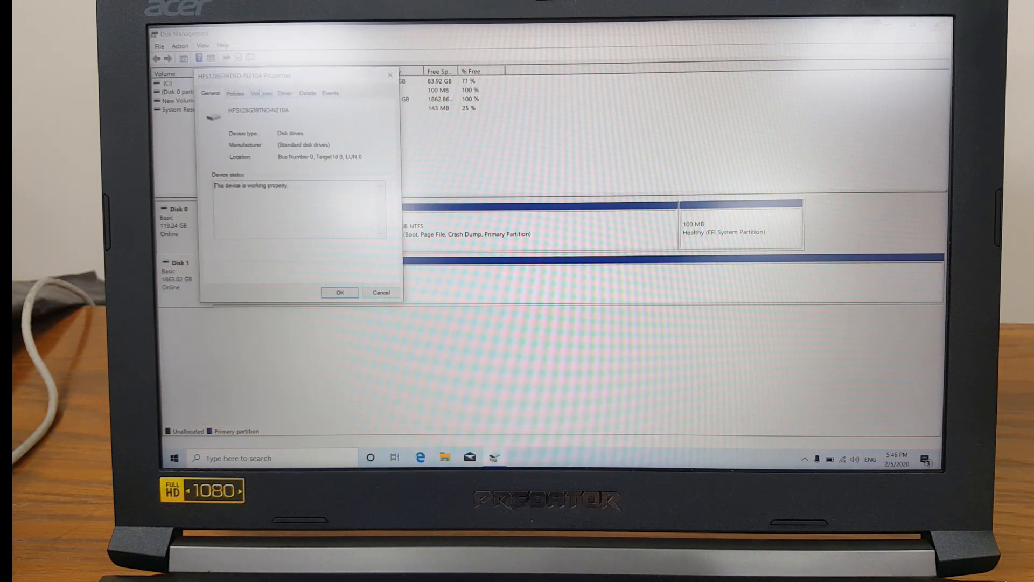
{"action": "left_click", "coordinate": [261, 93]}
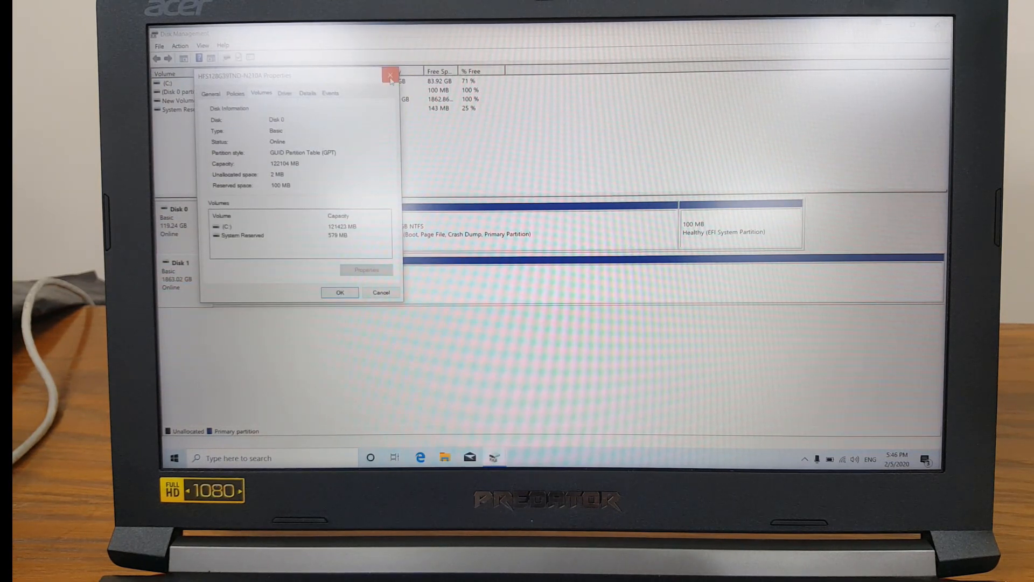
{"action": "left_click", "coordinate": [389, 76]}
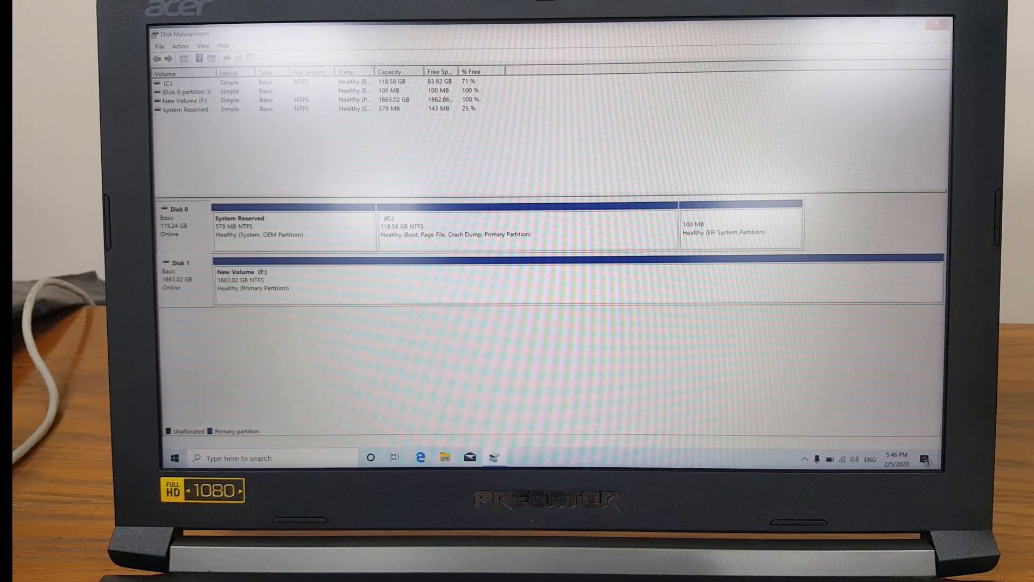
{"action": "left_click", "coordinate": [936, 25]}
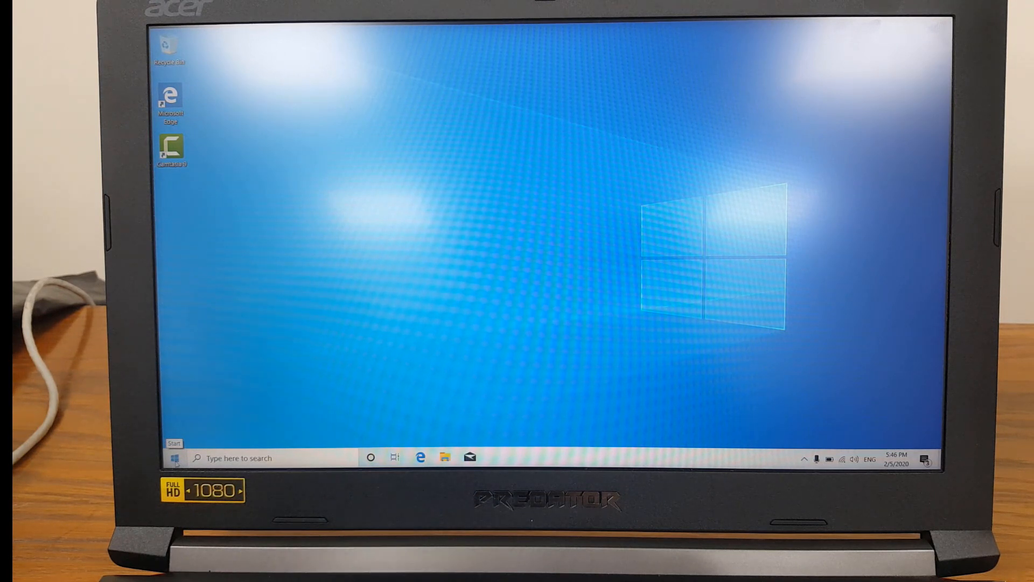
Step: Restart the computer from the Start menu to reach the InsydeH2O firmware setup
{"action": "left_click", "coordinate": [175, 458]}
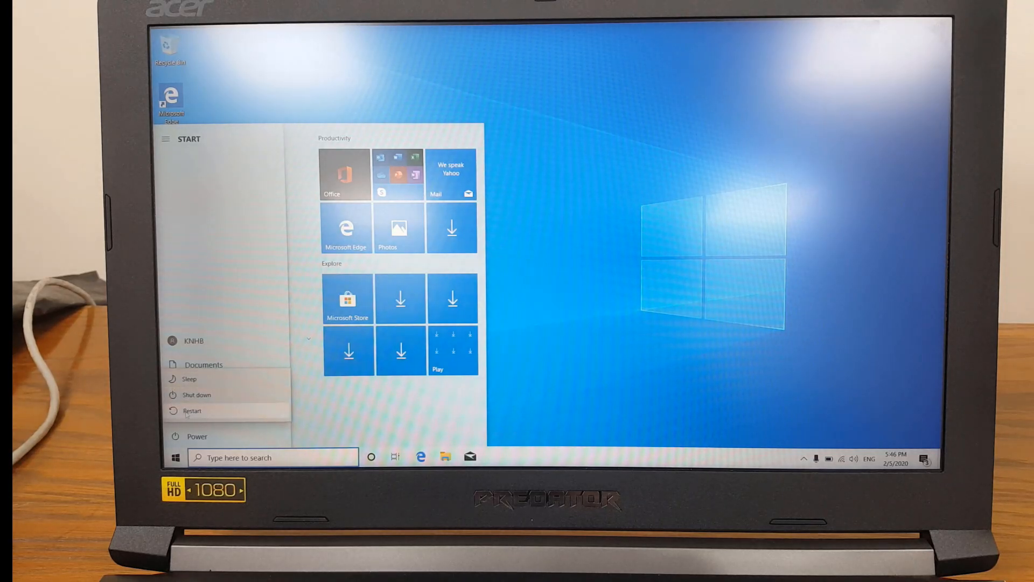
{"action": "left_click", "coordinate": [191, 410]}
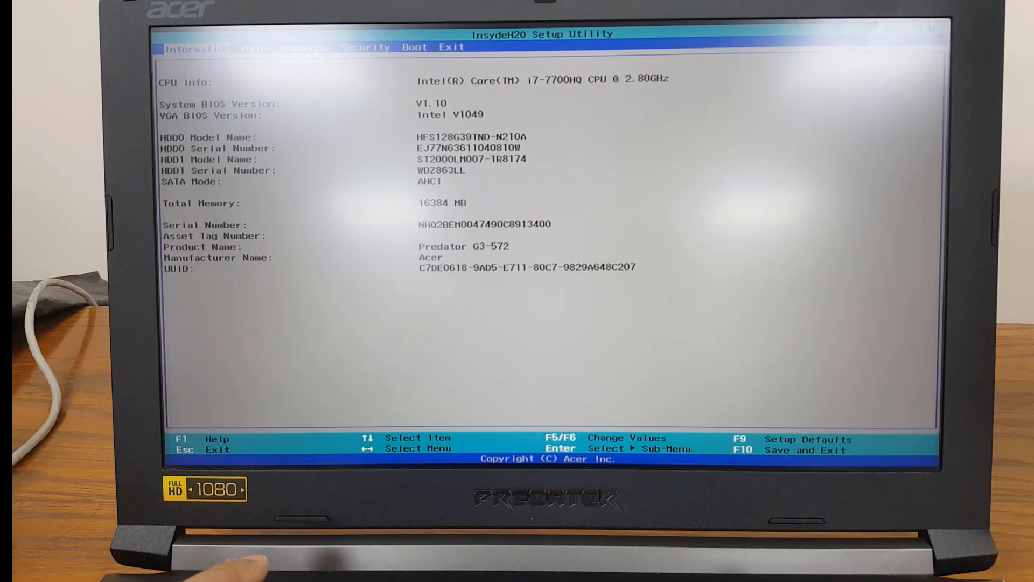
Step: Set Boot Mode to UEFI on the Boot page, accept the warning, and save with F10
{"action": "left_click", "coordinate": [416, 46]}
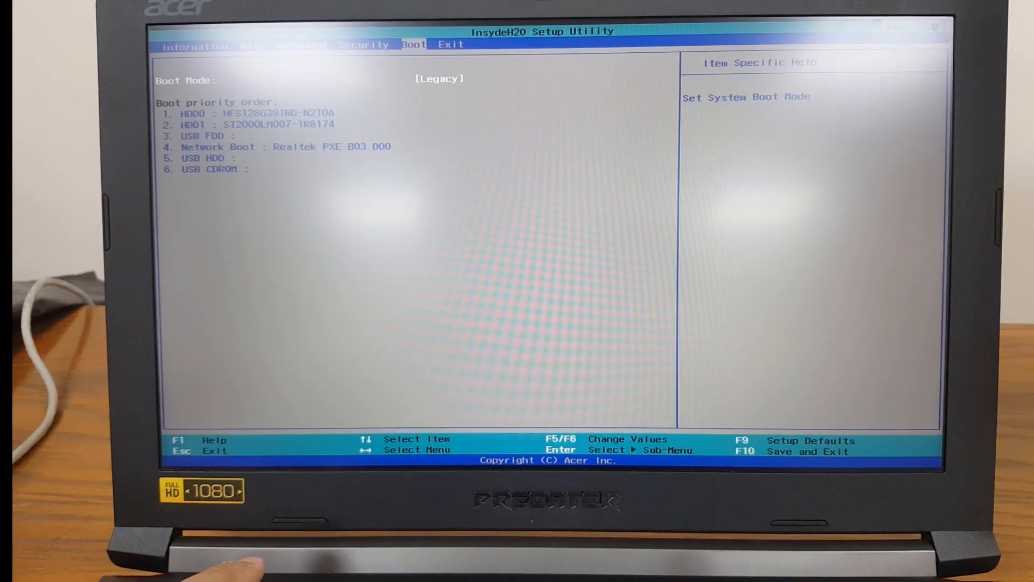
{"action": "key", "text": "Enter"}
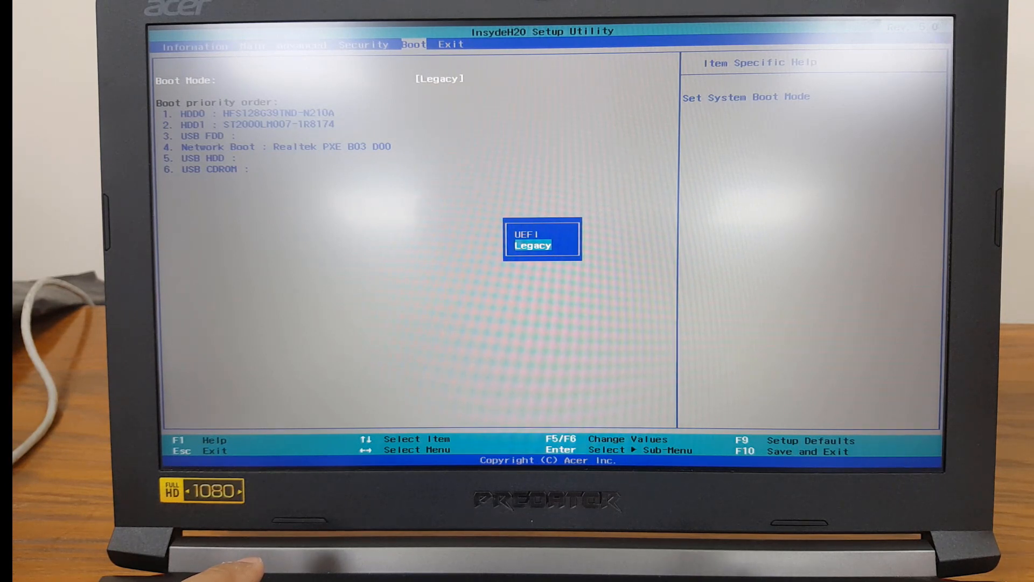
{"action": "key", "text": "Up"}
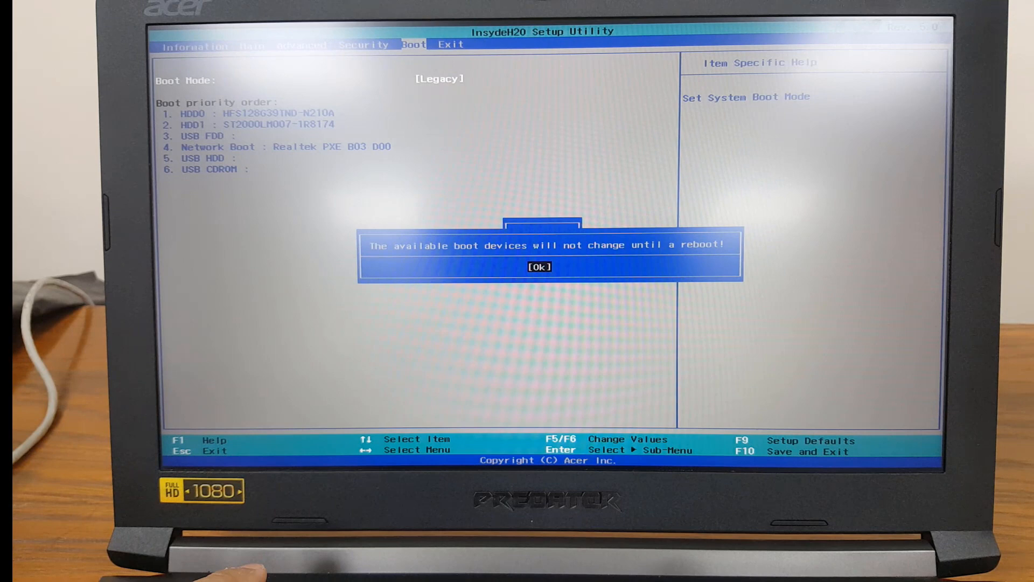
{"action": "left_click", "coordinate": [539, 266]}
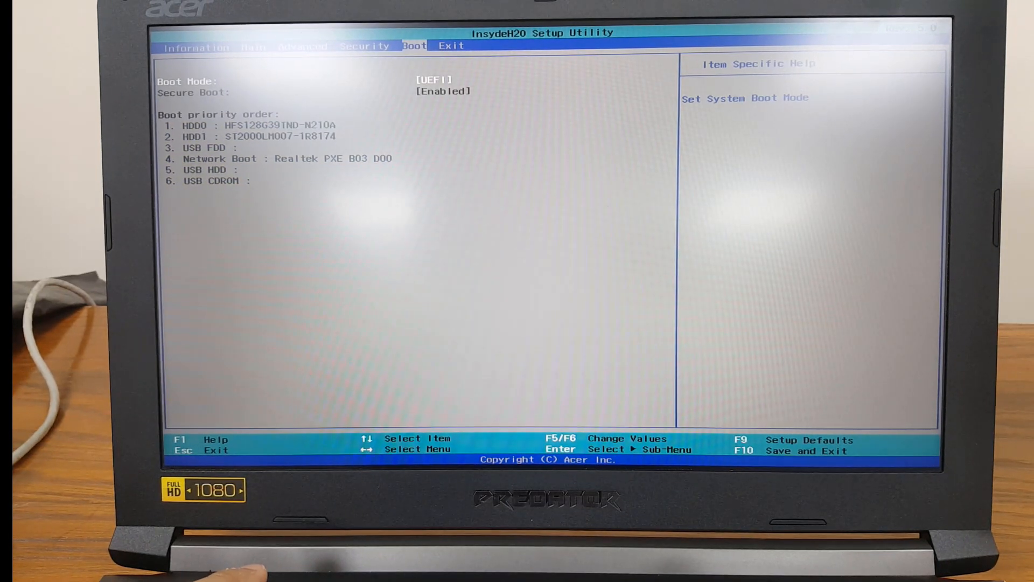
{"action": "key", "text": "F10"}
{"action": "type", "text": "ms"}
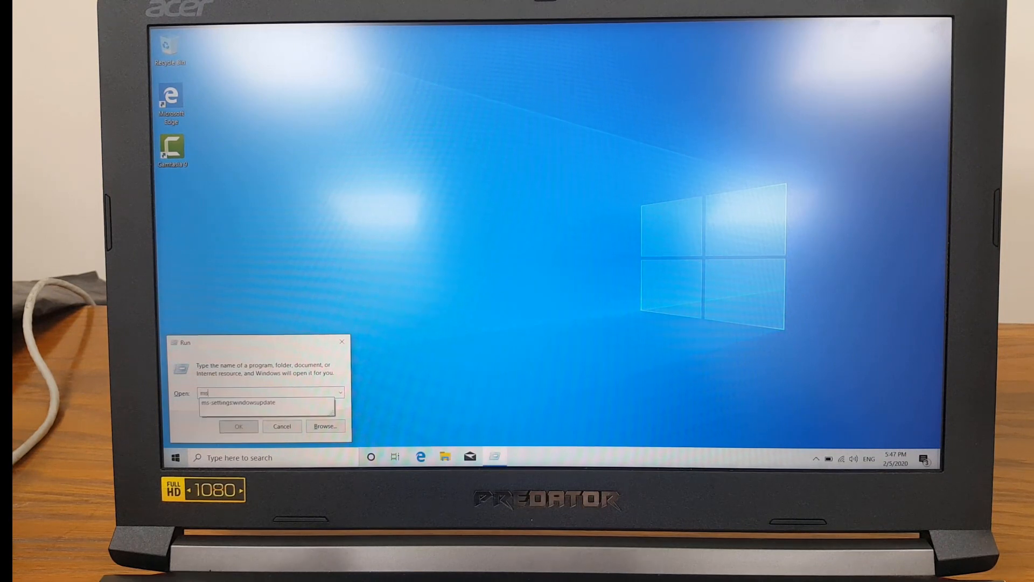
Step: Run msinfo32 and highlight the System Summary BIOS Mode row reading UEFI
{"action": "left_click", "coordinate": [238, 426]}
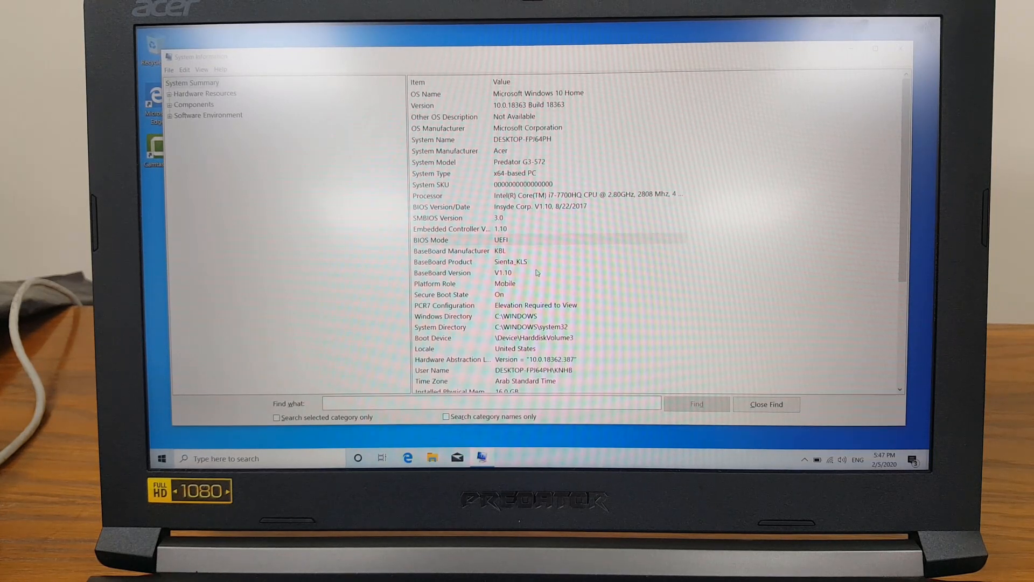
{"action": "left_click", "coordinate": [450, 239]}
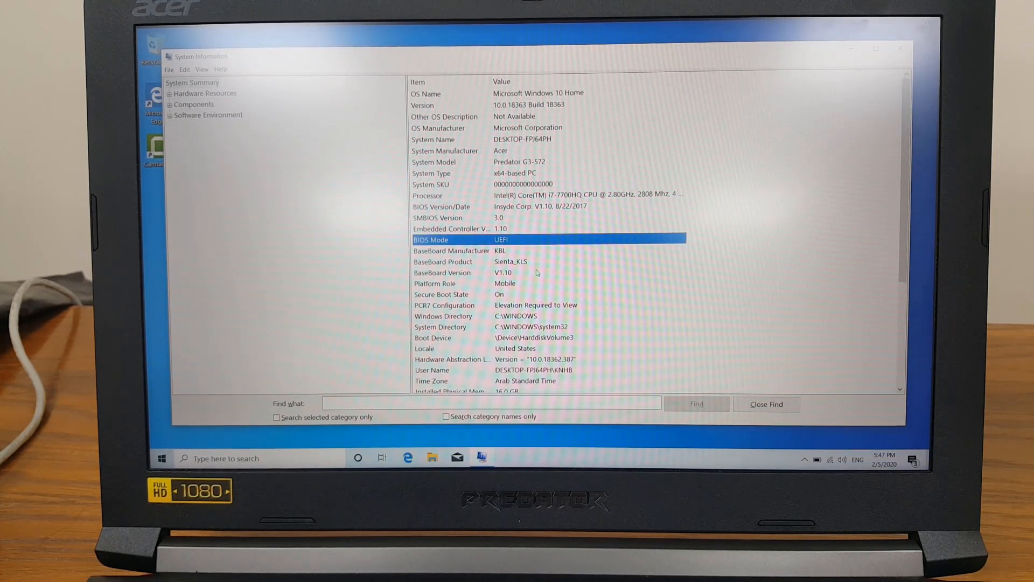